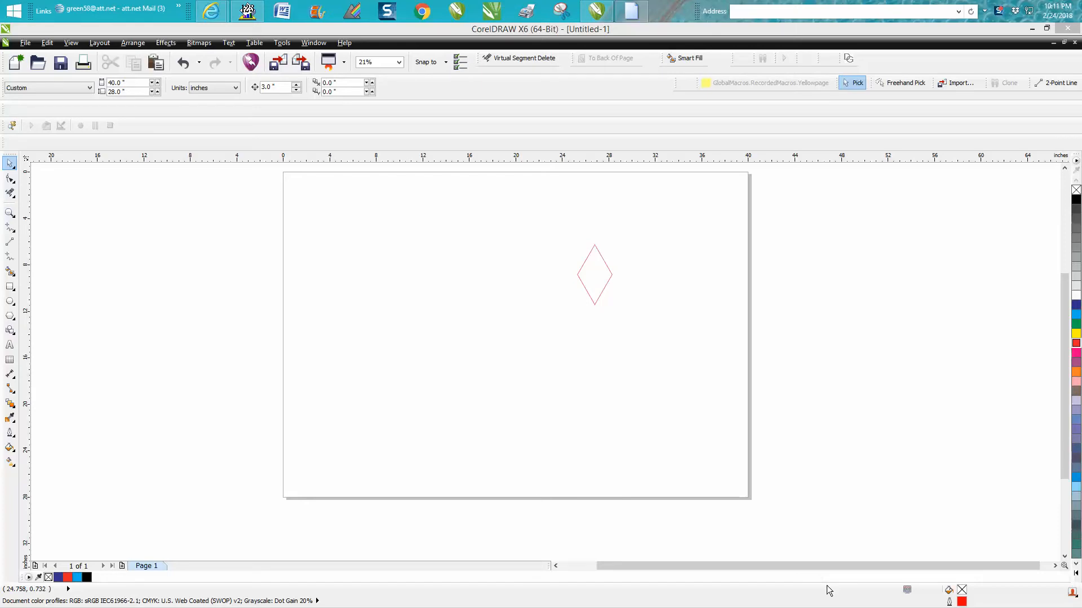
mouse_move(11, 326)
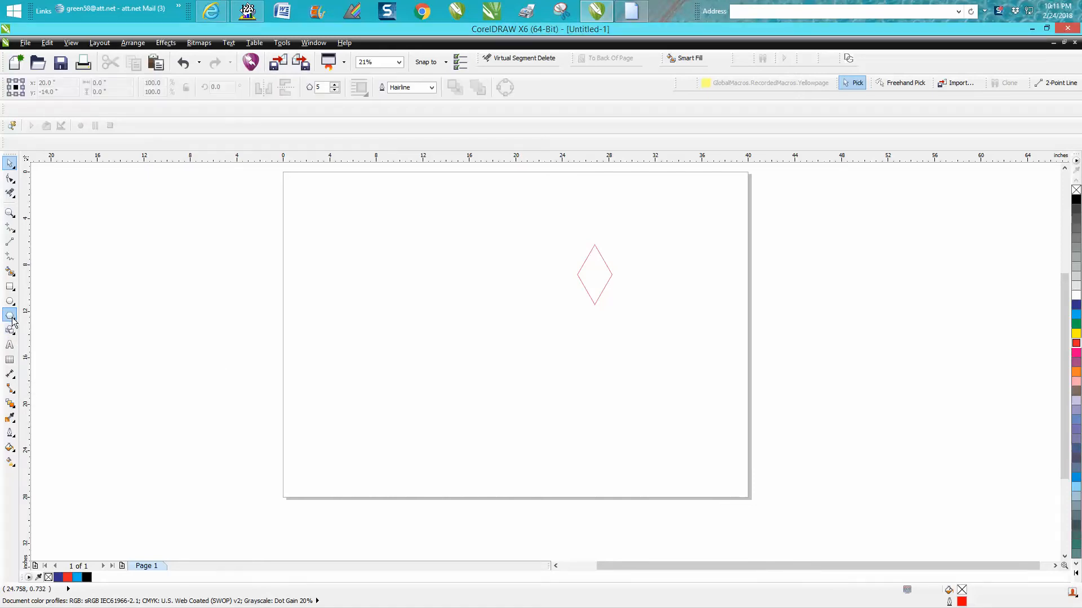
- Build a second red-outlined diamond from two overlapping triangles and place it beside the first
left_click(334, 90)
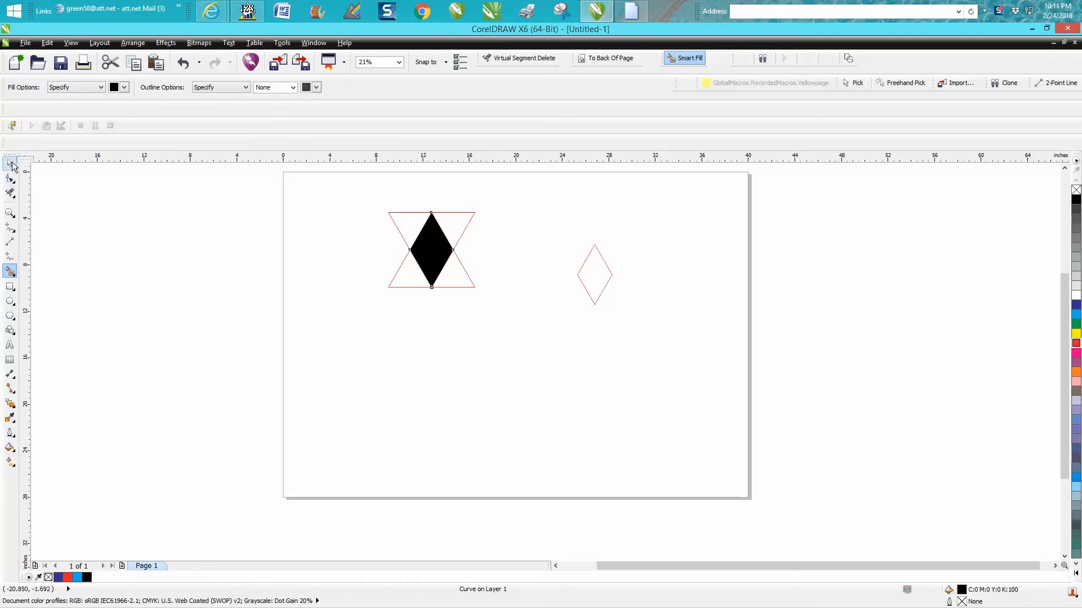
left_click(10, 164)
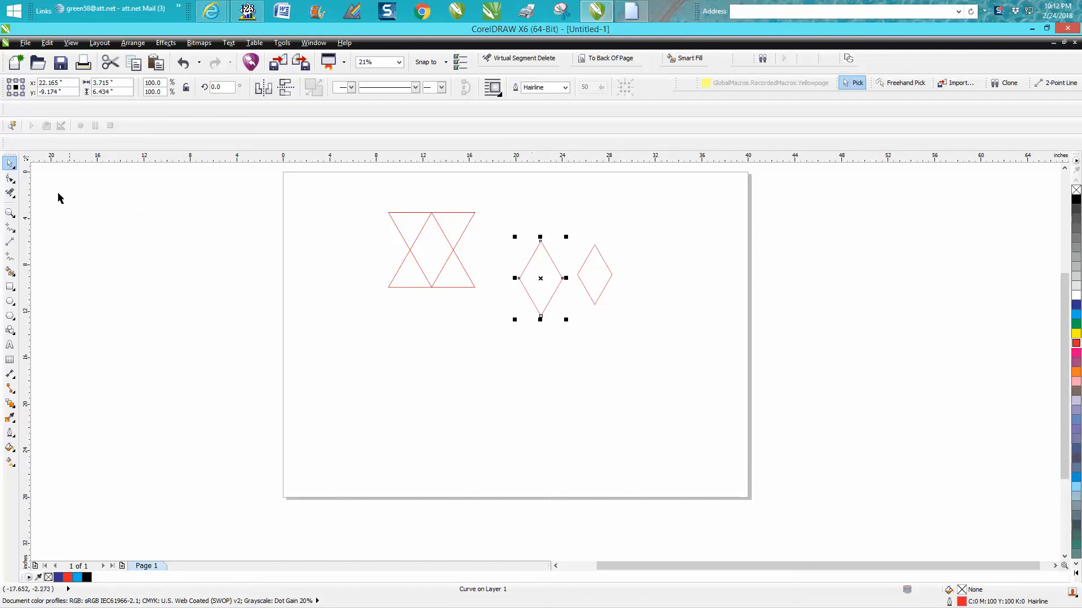
left_click(430, 249)
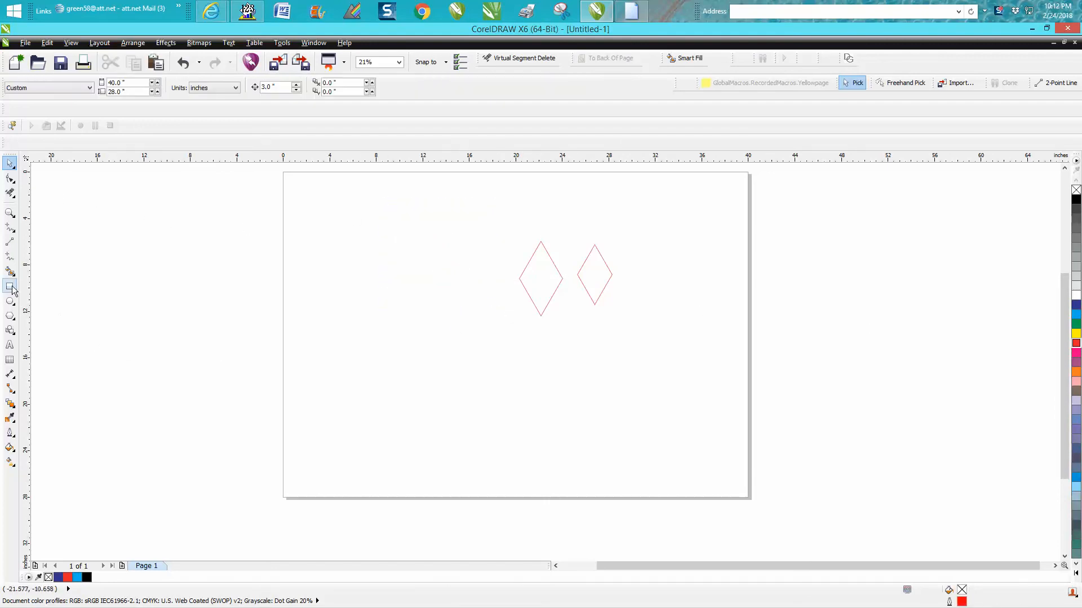
- Draw a square left of the diamonds and rotate-skew it into a narrow red-outlined diamond
left_click(10, 287)
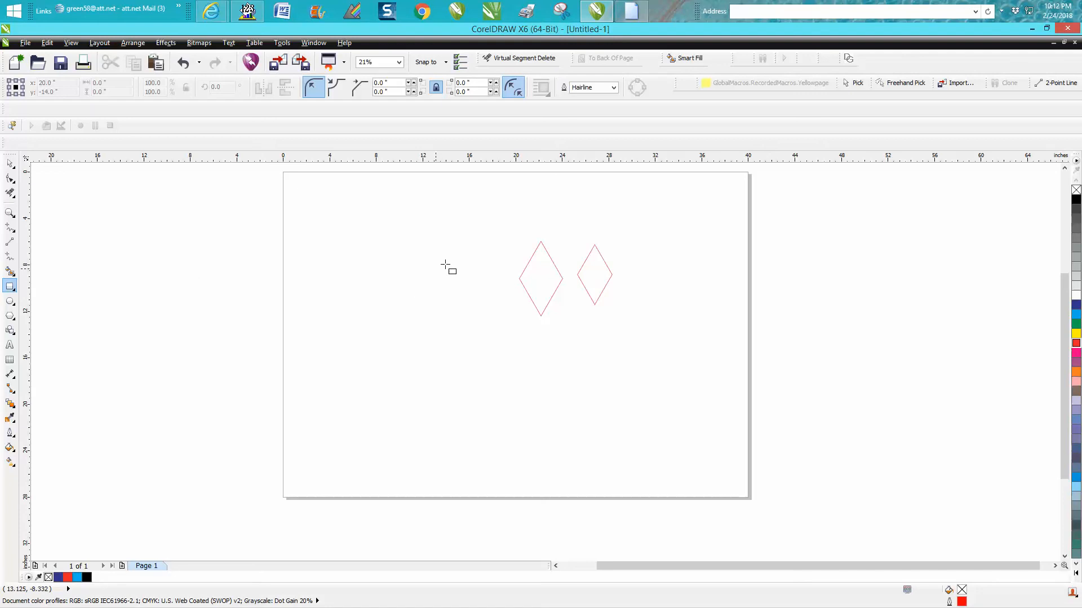
mouse_move(471, 247)
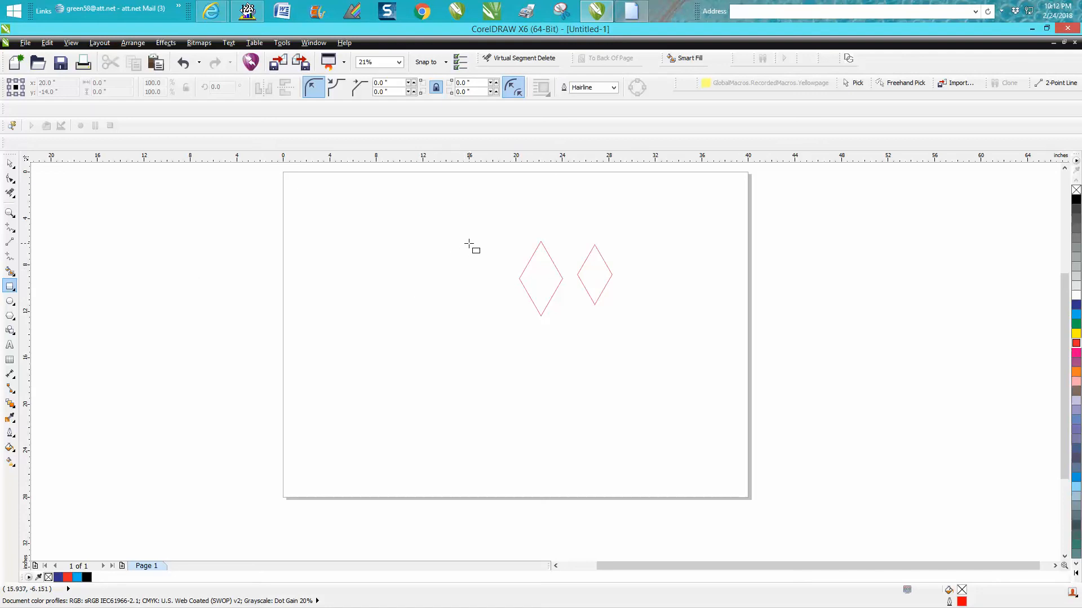
left_click_drag(471, 241, 403, 314)
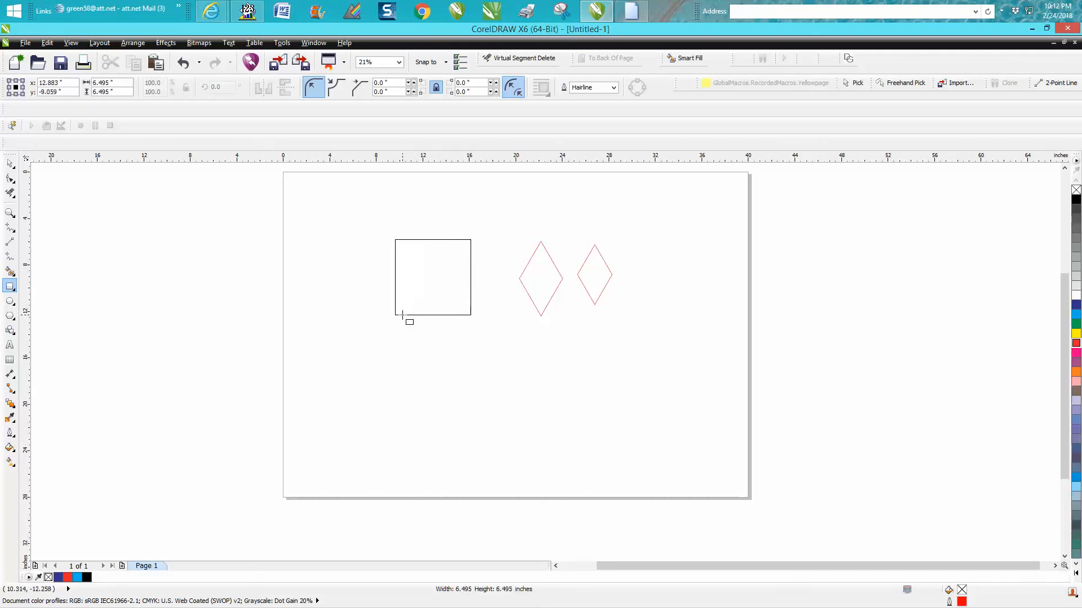
left_click(432, 277)
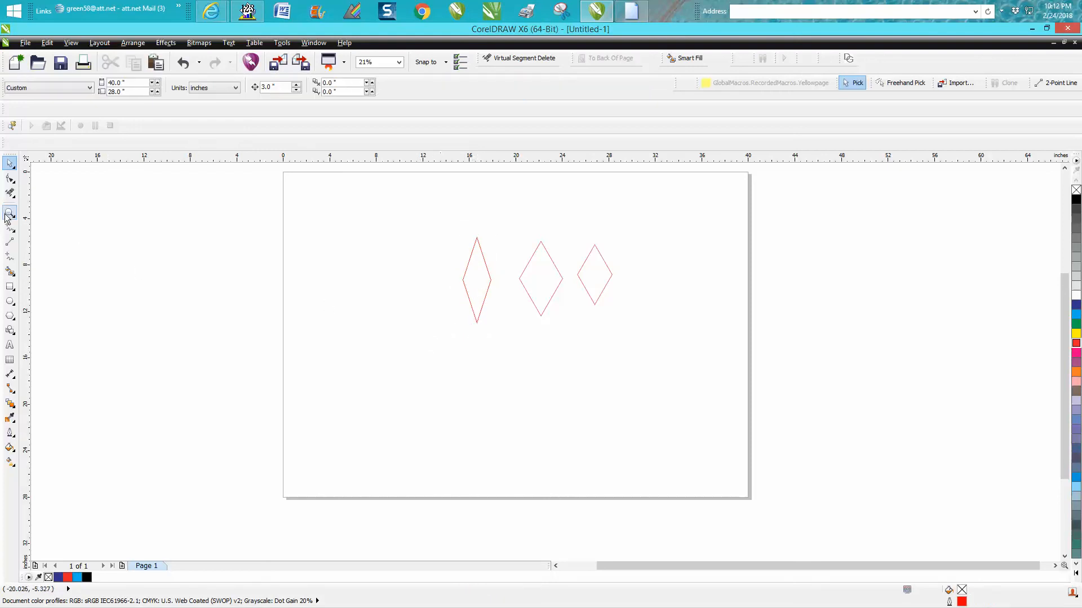
mouse_move(10, 214)
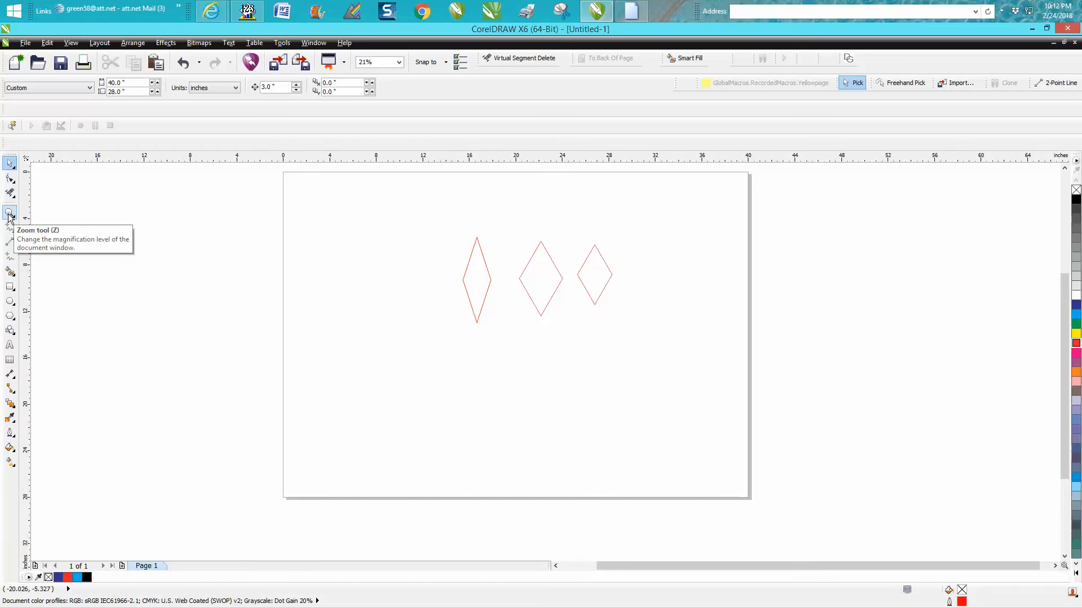